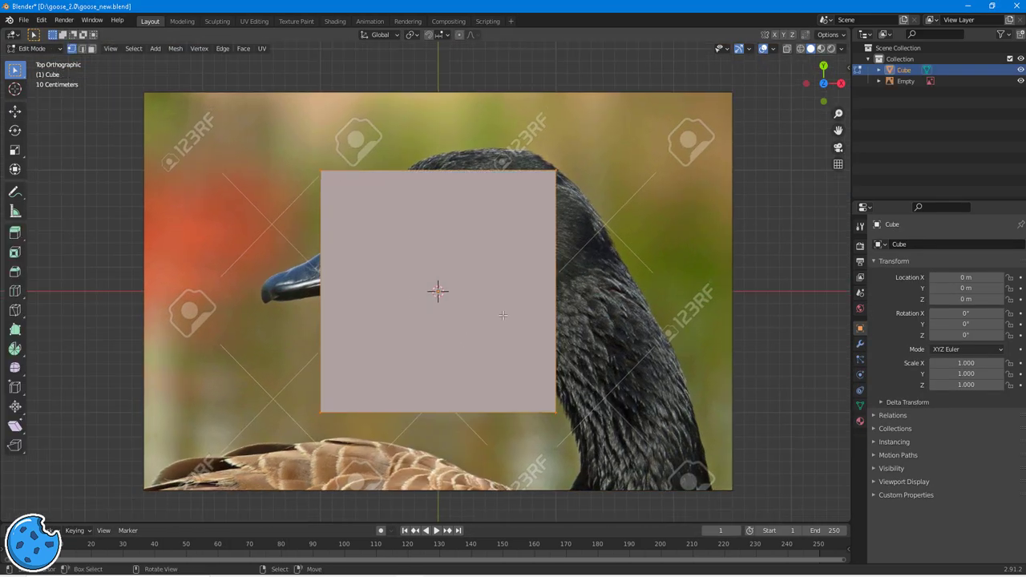
Scale the cube down to goose-head size and shape its vertices along the beak outline.
key("s")
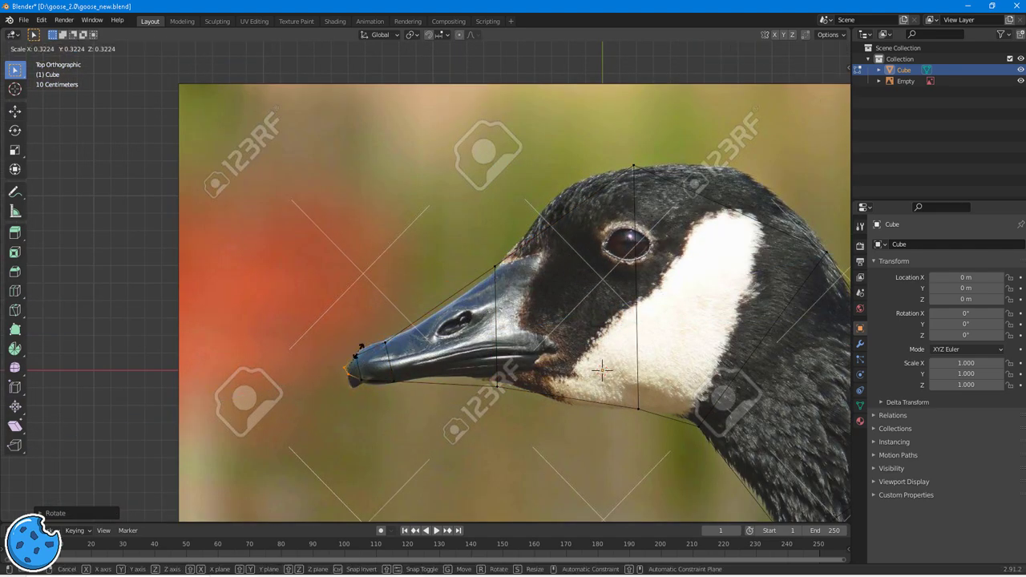
left_click_drag(606, 368, 496, 417)
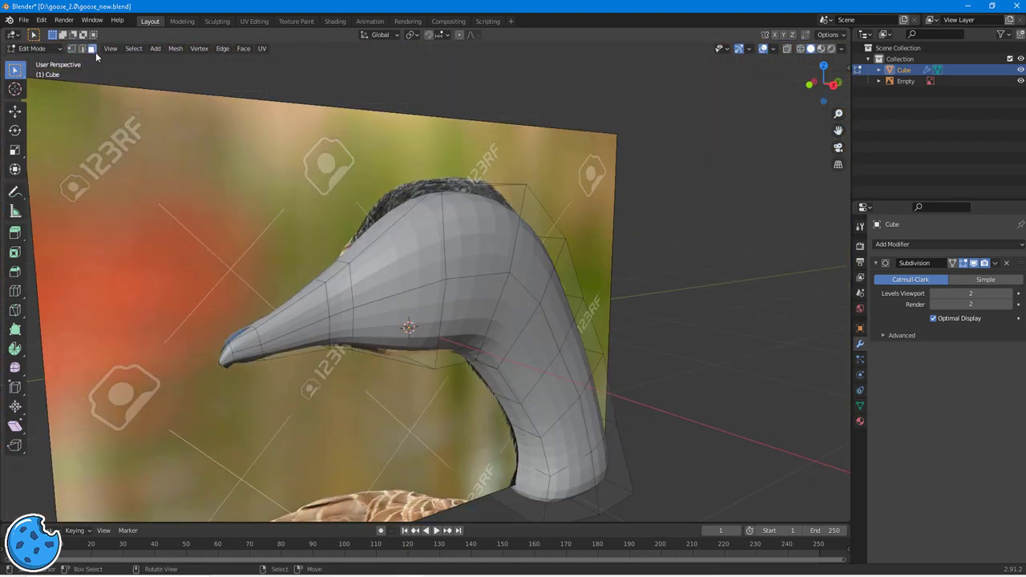
Switch to the orthographic side view to line the mirrored head mesh up with the reference photo.
key("KP_1")
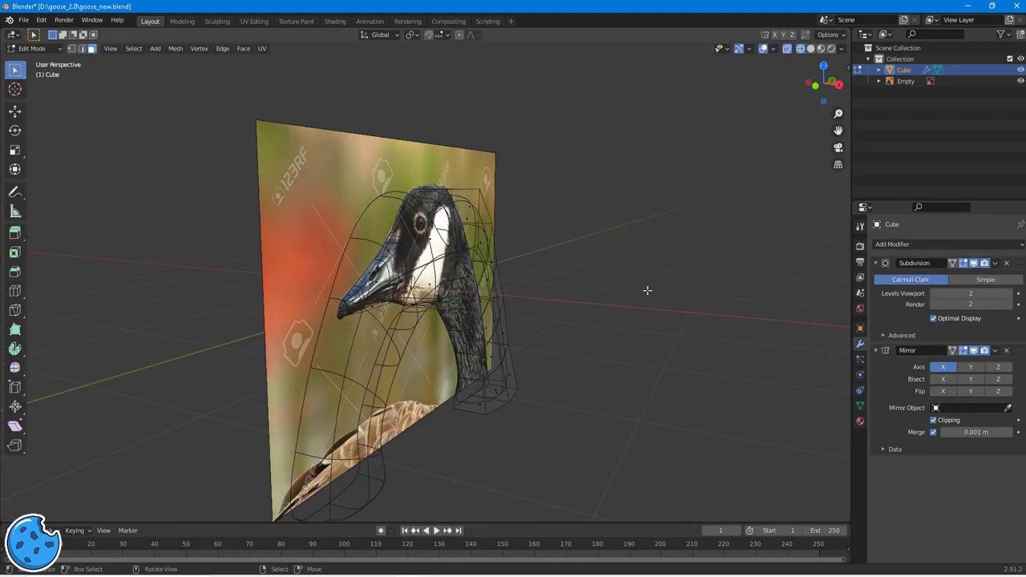
key("KP_1")
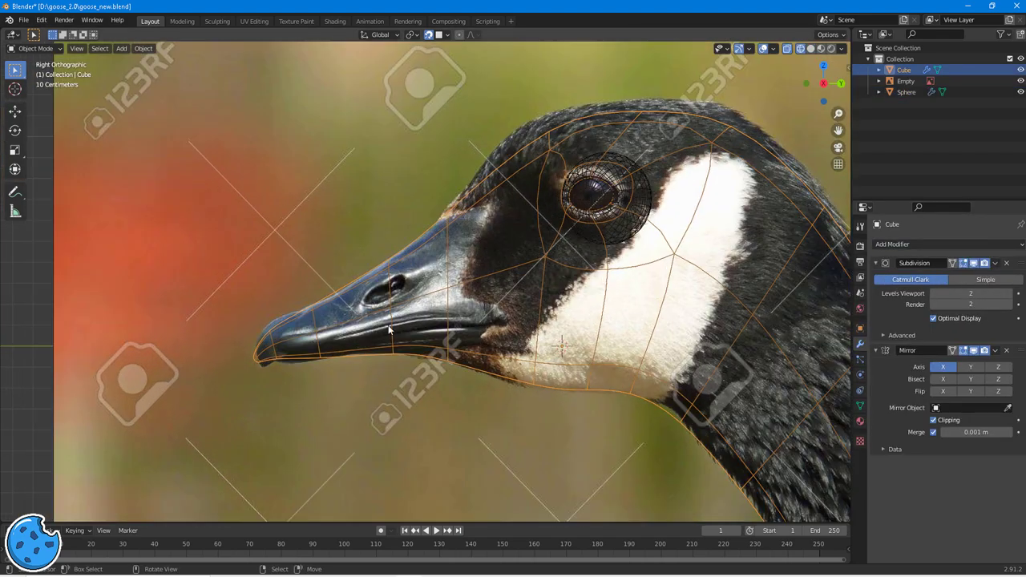
key("Tab")
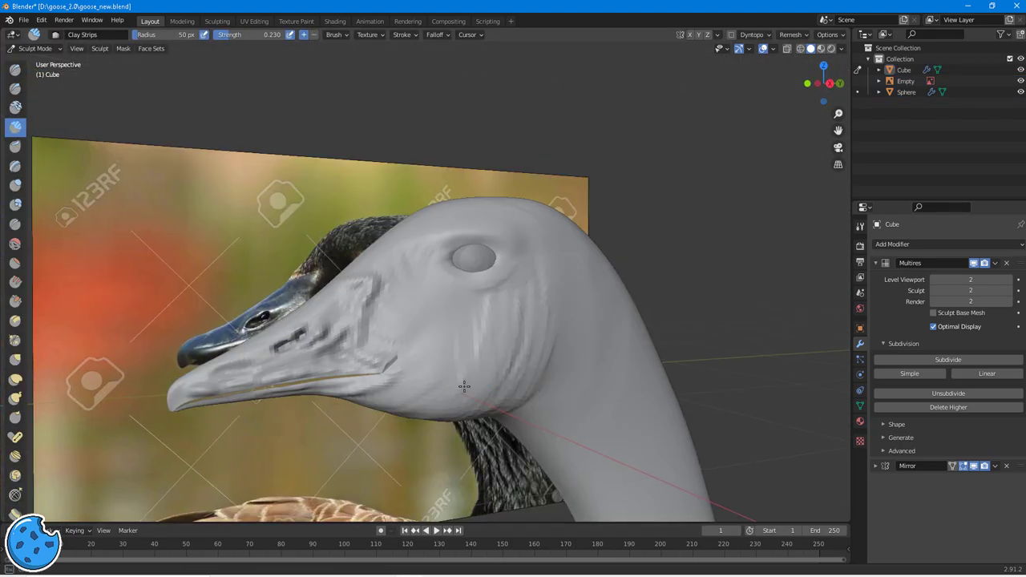
Sculpt raised feather detail on the head and carve a crease along the beak edge.
left_click_drag(463, 386, 520, 390)
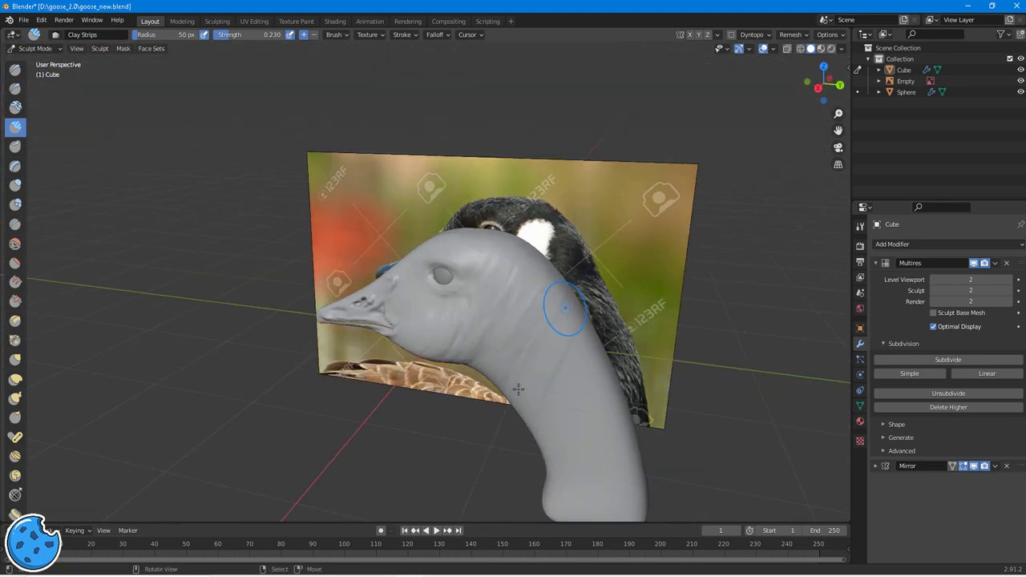
left_click_drag(562, 320, 519, 247)
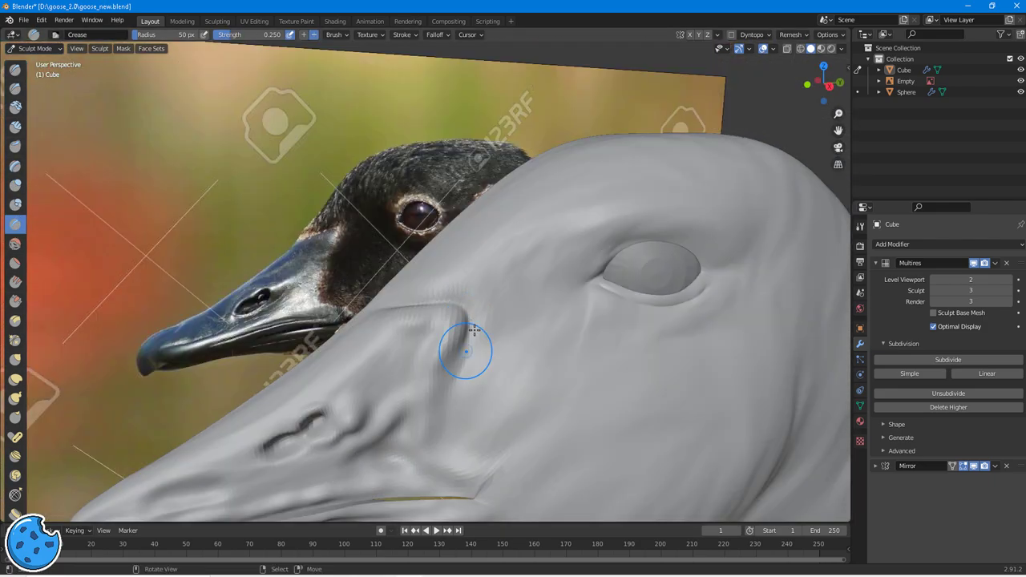
left_click_drag(465, 353, 441, 437)
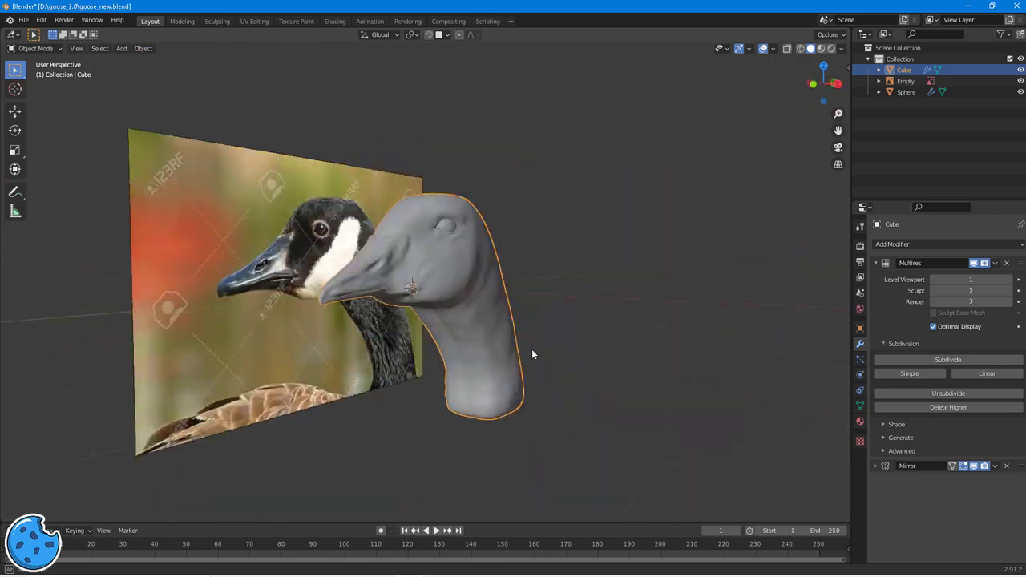
Pull the eyelid around the eyeball with the Grab brush and set up the mirrored half mesh.
key("Tab")
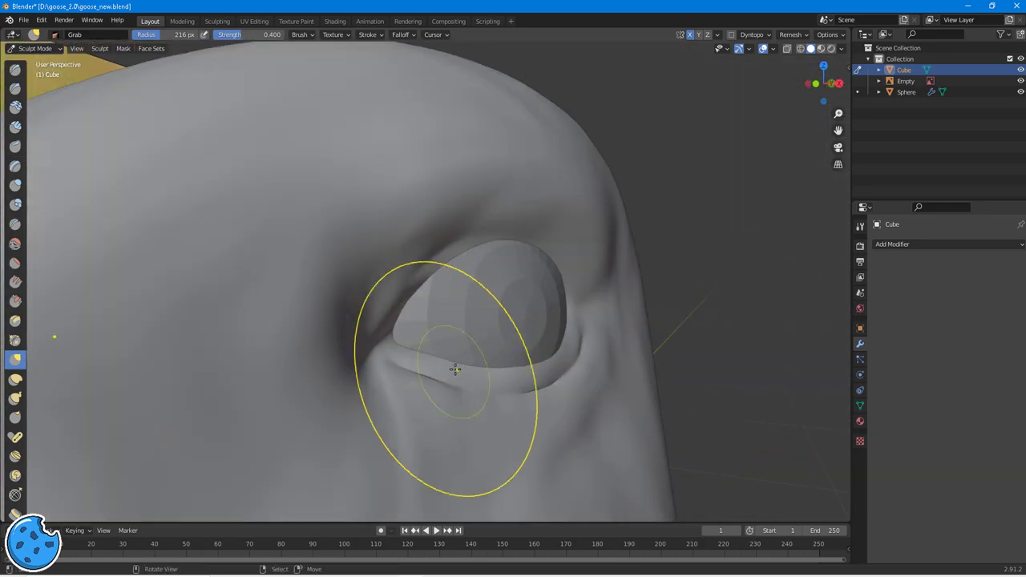
left_click(143, 48)
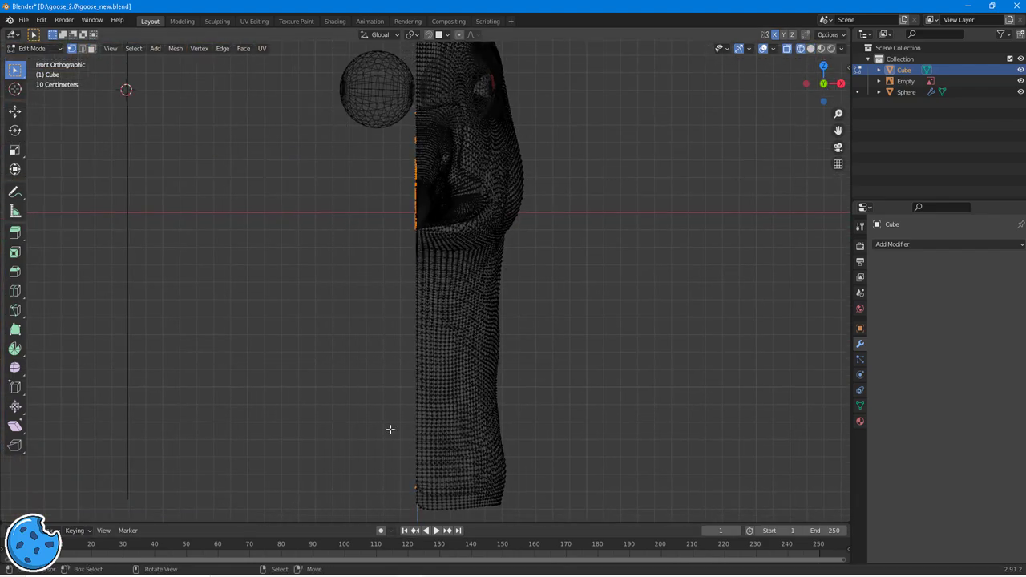
scroll("down", 3)
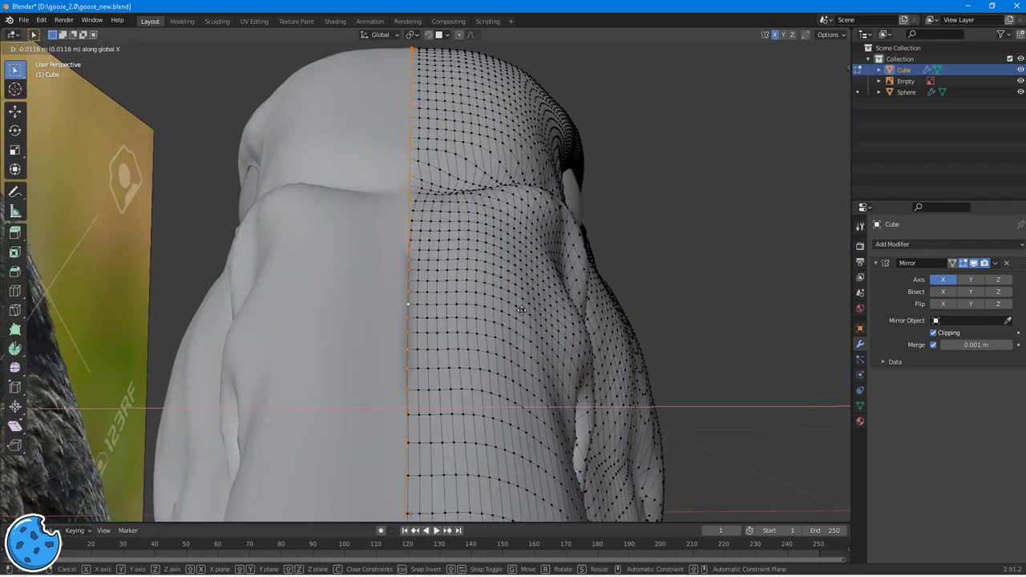
left_click(253, 21)
type("g")
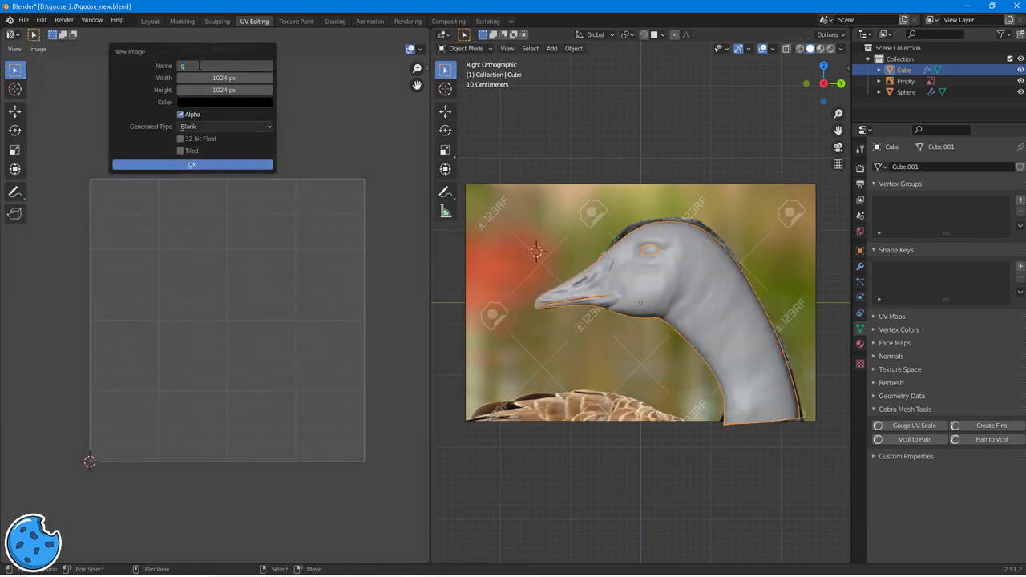
Create the new blank 1024 goose_uv texture image for the head's base colour.
left_click(334, 21)
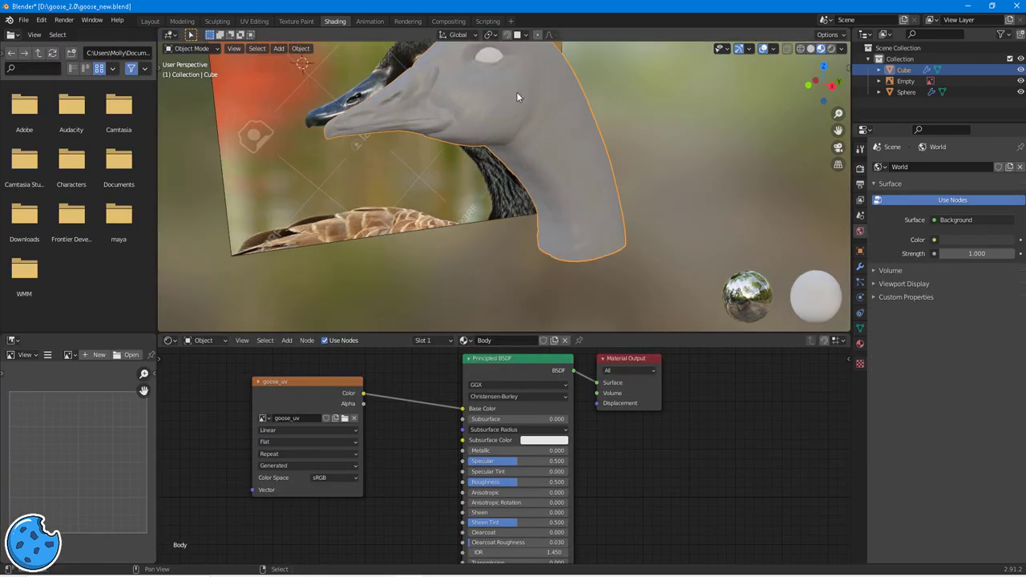
left_click(295, 21)
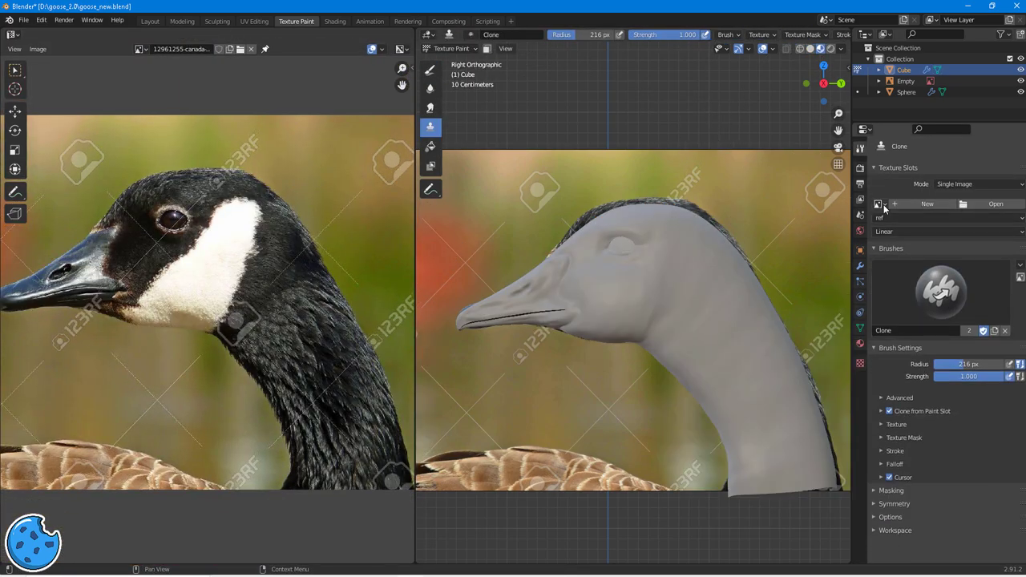
Clone-paint the photo's black head and white cheek markings onto the model.
left_click(878, 203)
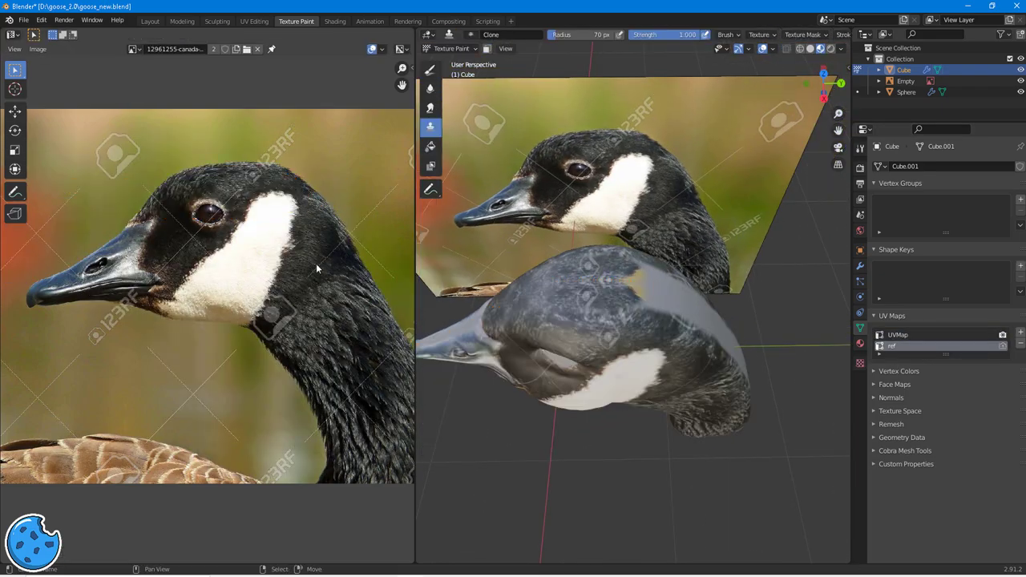
left_click_drag(633, 240, 635, 372)
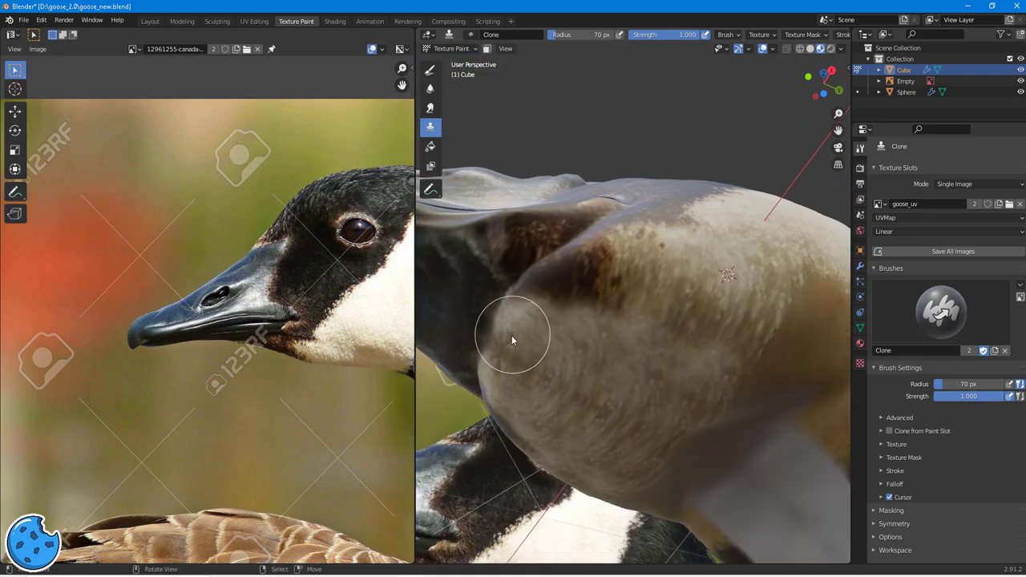
Clone-paint the photo's feather texture along the side, back and front of the neck.
left_click_drag(513, 337, 661, 382)
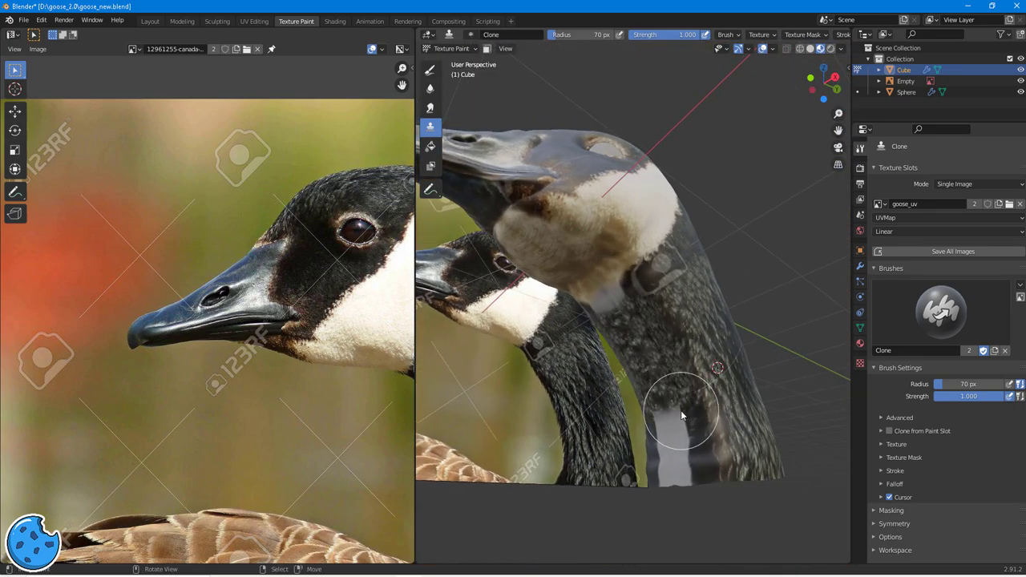
left_click_drag(682, 414, 654, 328)
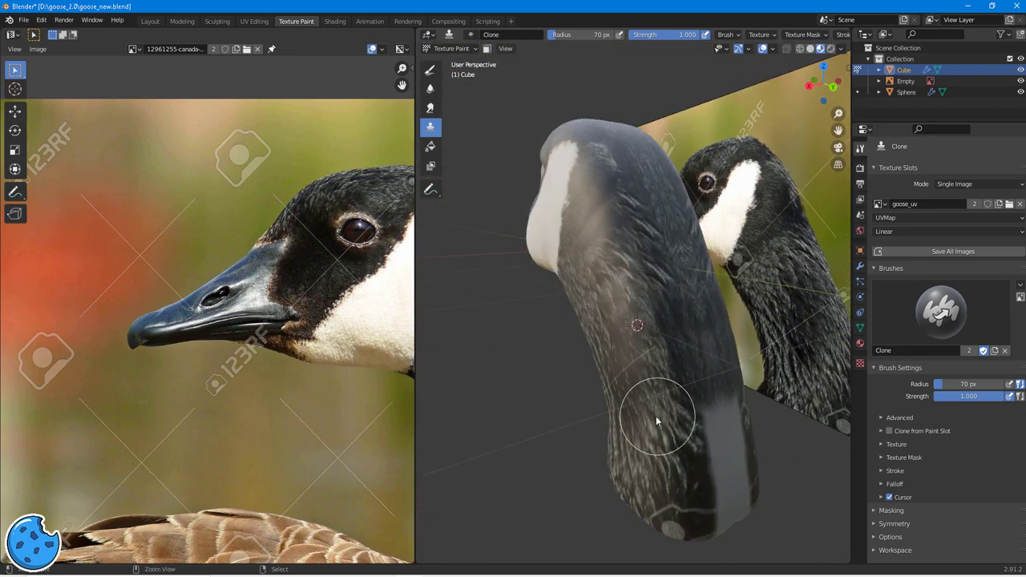
left_click_drag(657, 420, 692, 361)
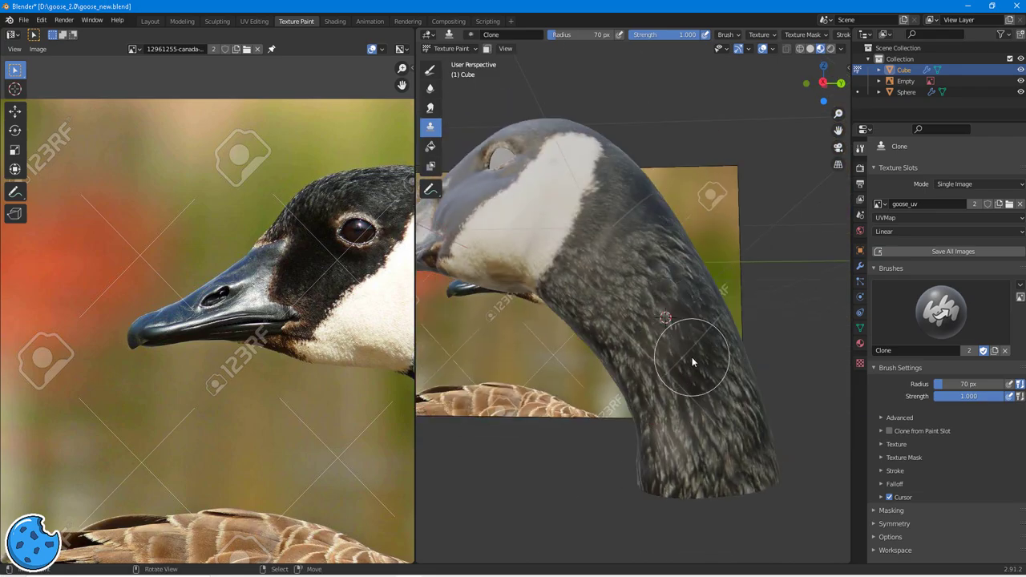
left_click_drag(693, 361, 633, 305)
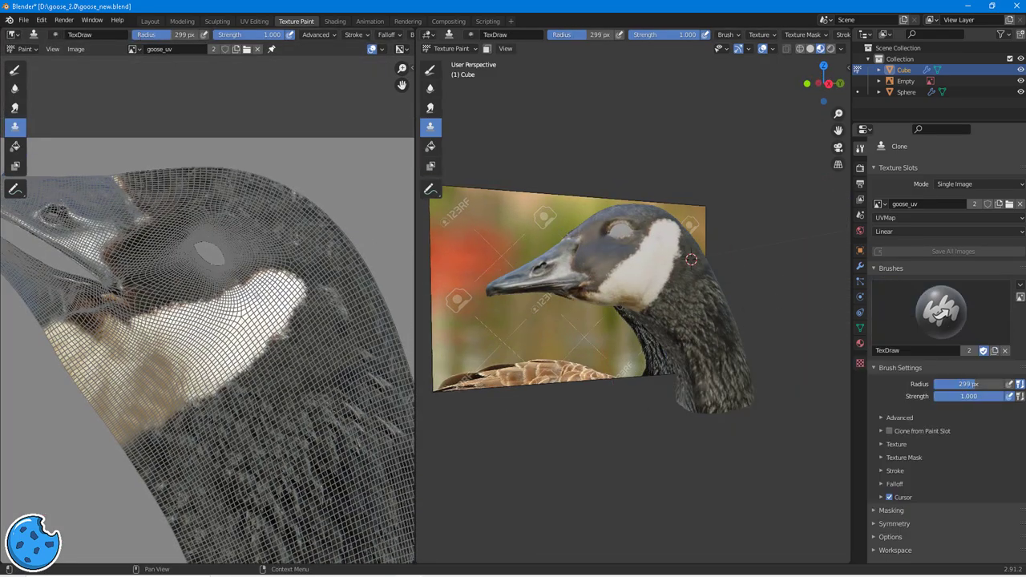
Touch up the head texture with the TexDraw brush in soft black at strength 0.135.
left_click(14, 71)
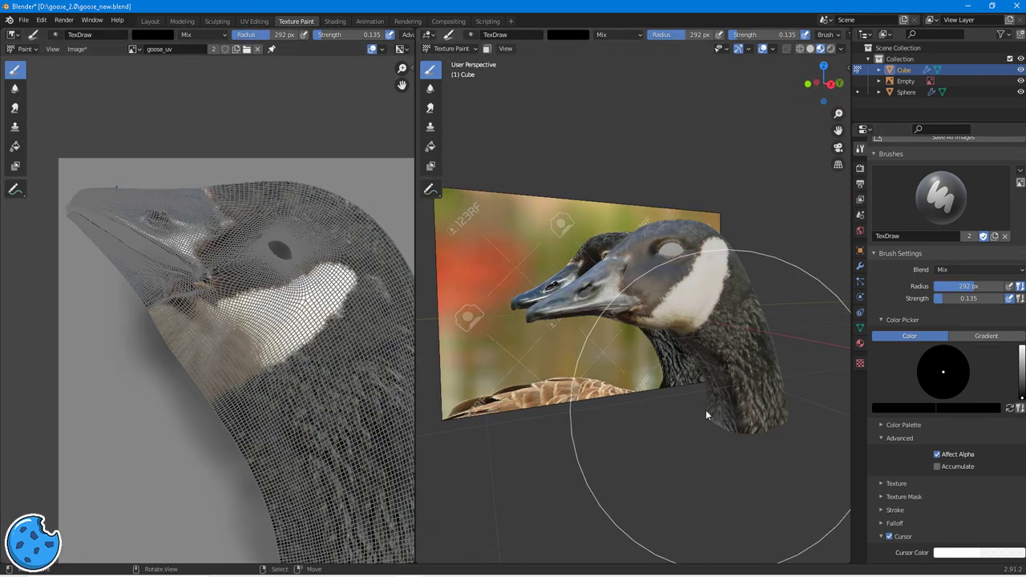
left_click(335, 21)
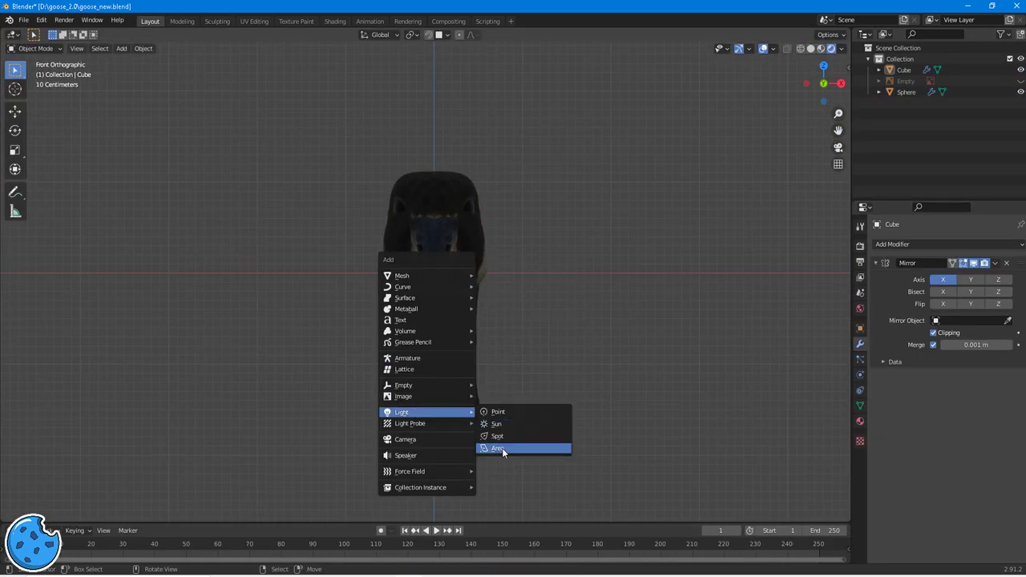
Add an area light to the scene to start lighting the goose head.
left_click(498, 447)
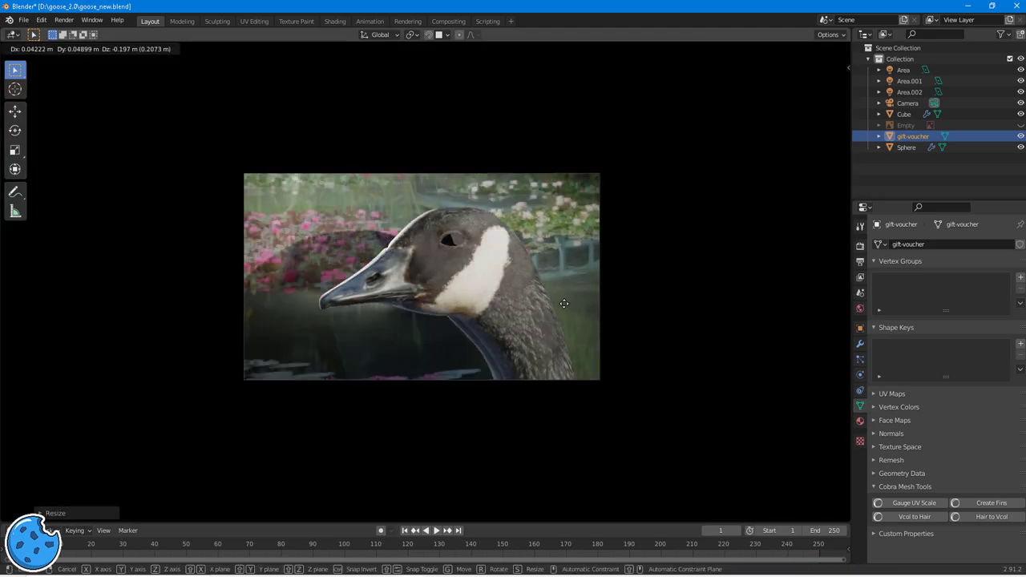
left_click(335, 21)
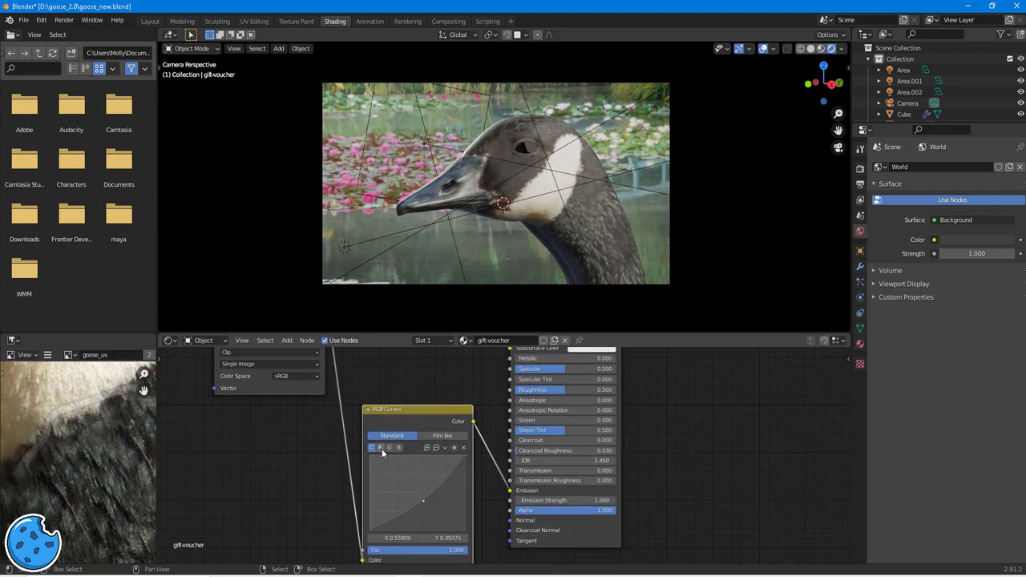
Select Area.001 and move it into the Background collection.
left_click(907, 102)
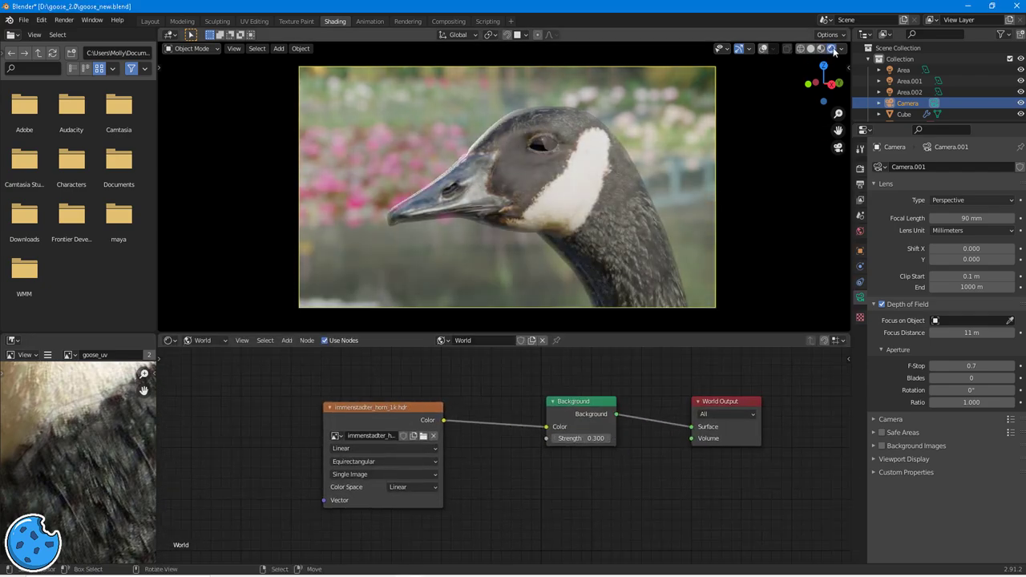
left_click(151, 21)
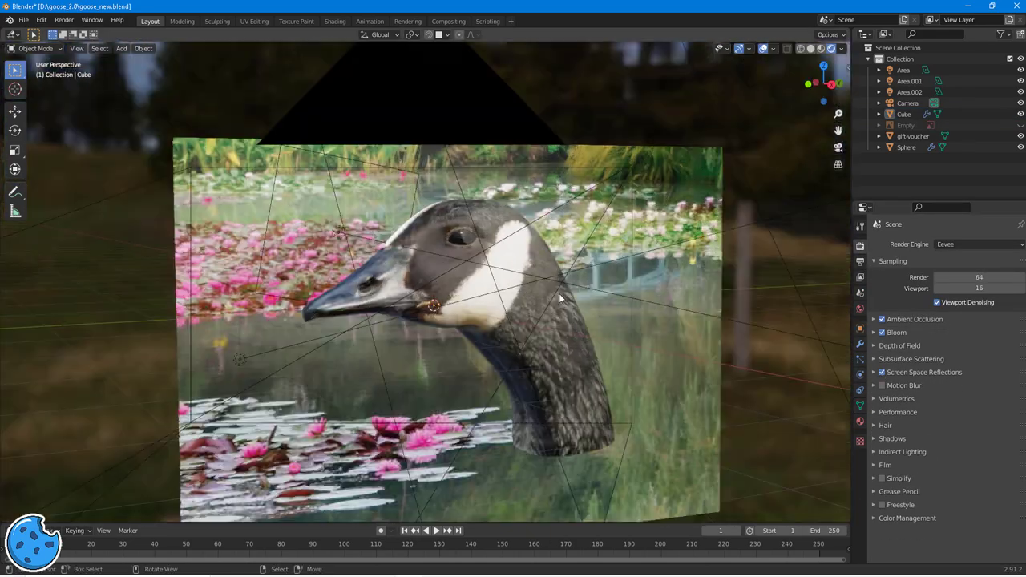
key("Tab")
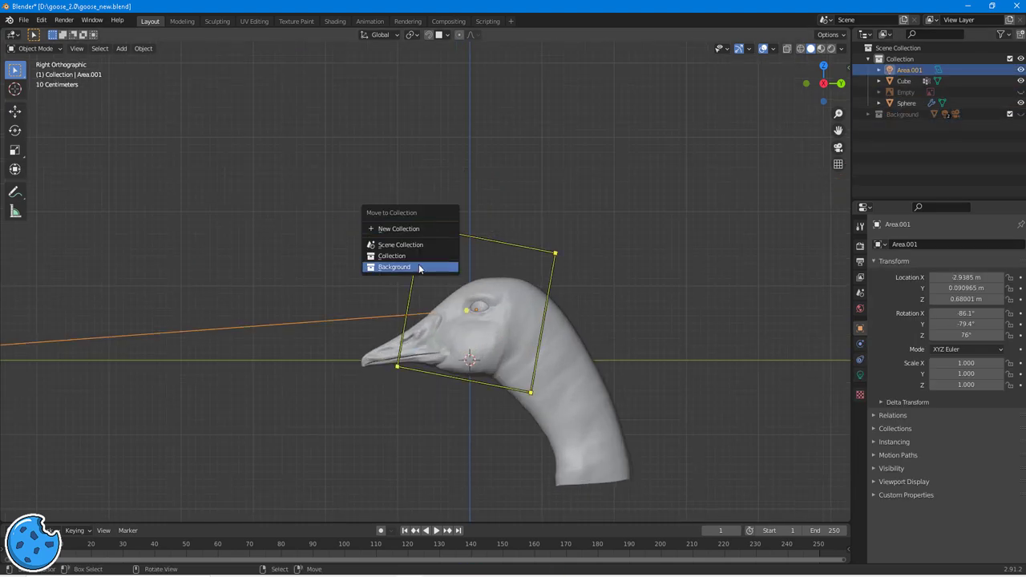
Move the light into the Background collection and scroll the render properties toward the Cycles engine settings.
left_click(394, 266)
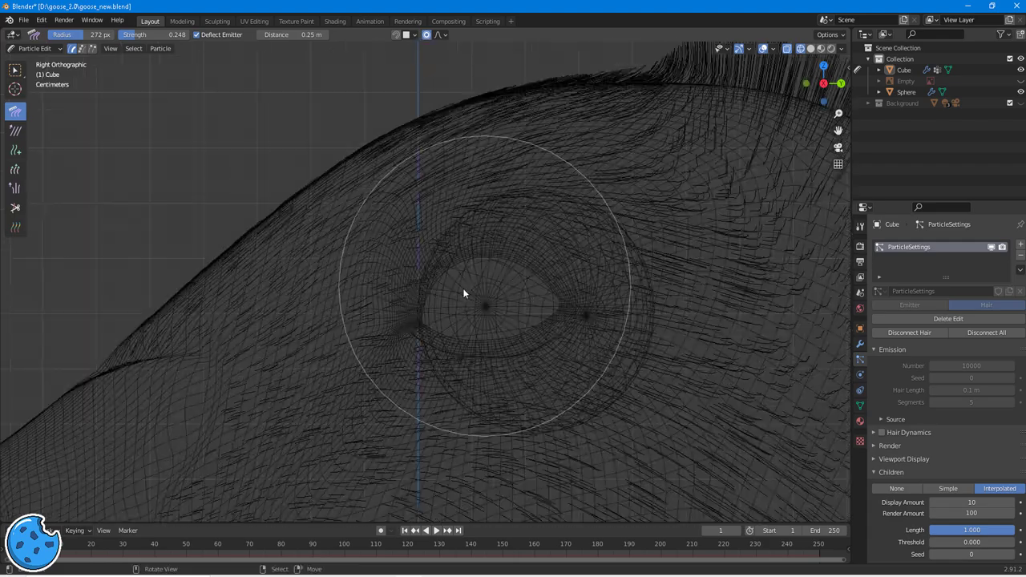
scroll("down", 3)
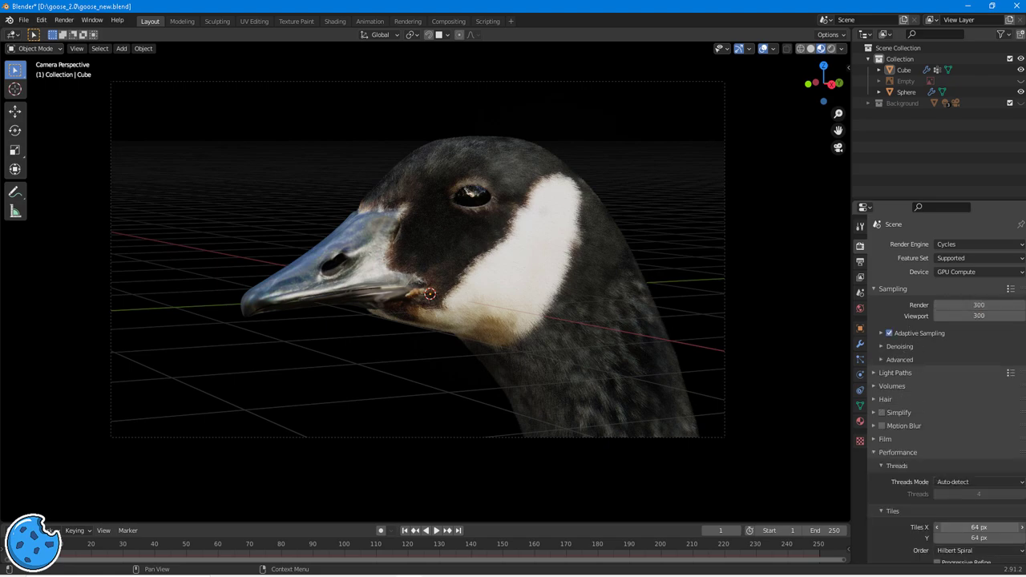
Switch Cycles to the Experimental feature set, adjust Light Paths, and move to the Shading workspace.
left_click(970, 256)
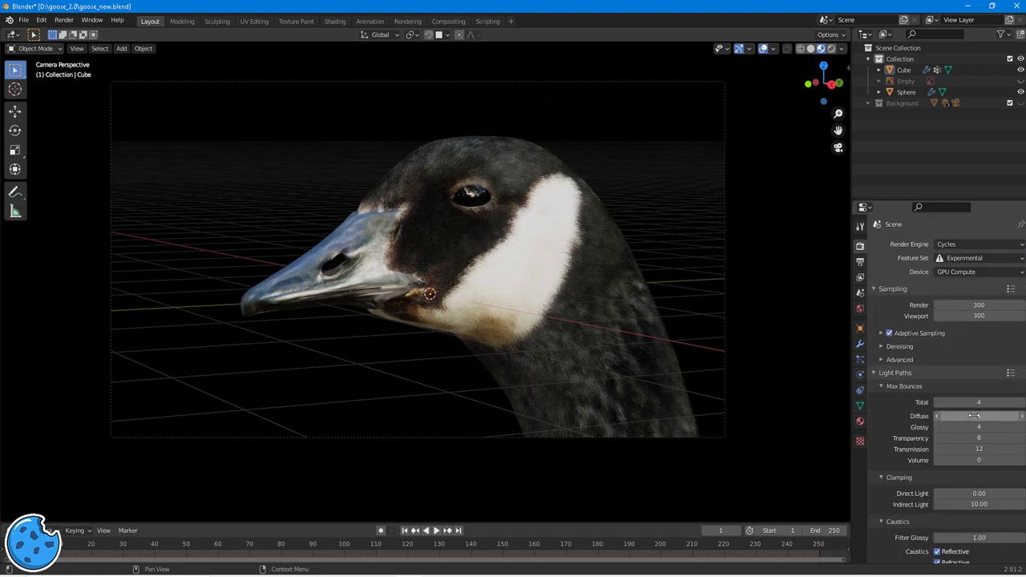
left_click(895, 372)
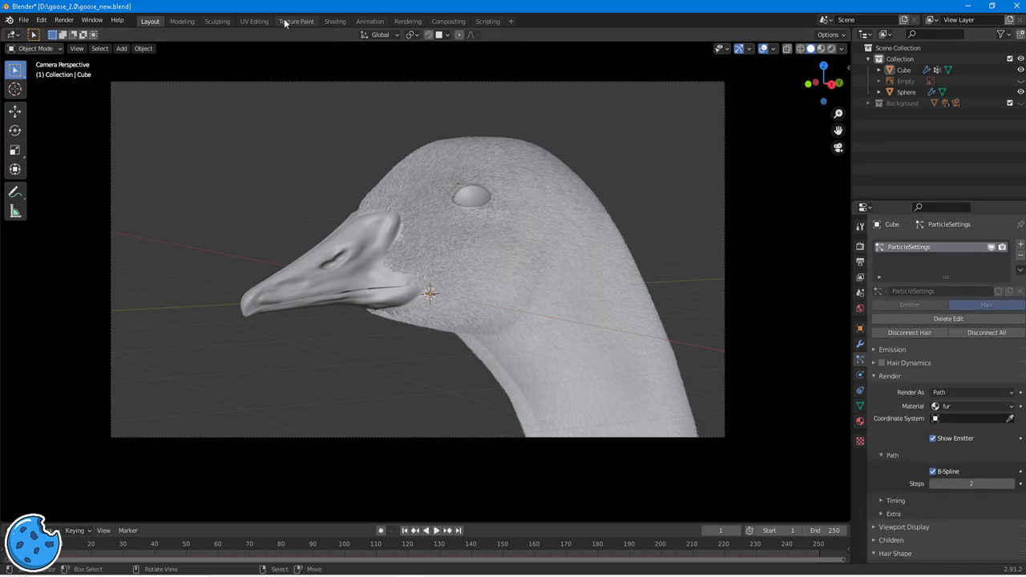
left_click(336, 21)
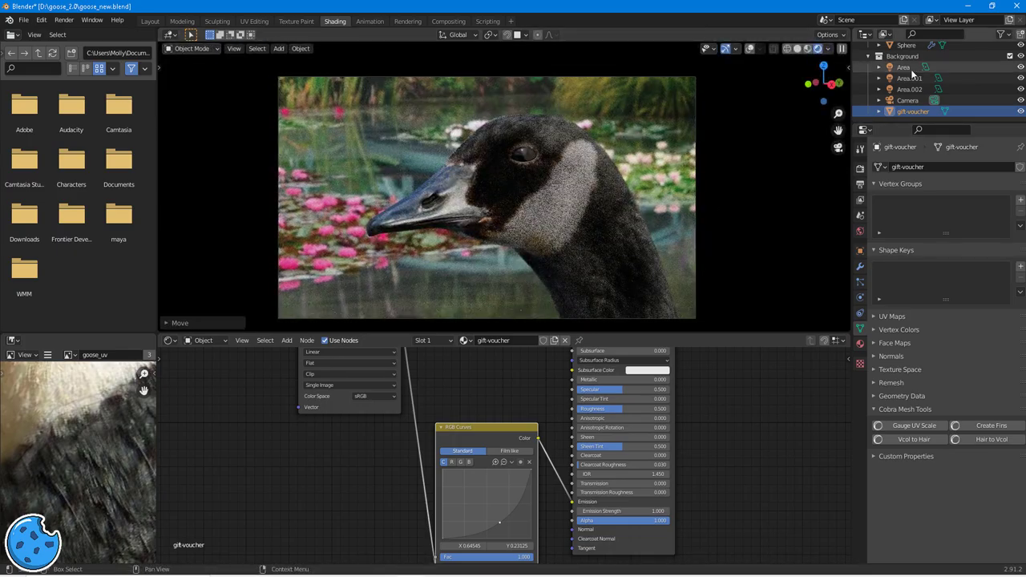
Wire the goose_uv image texture into the Principled Hair BSDF colour and return to Layout for a second hair system.
left_click(911, 79)
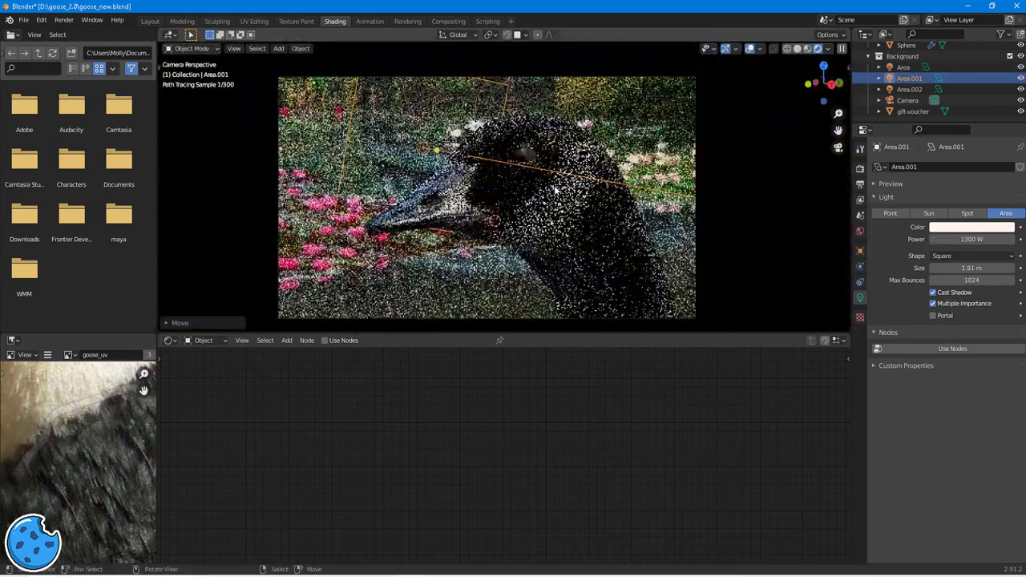
left_click(914, 113)
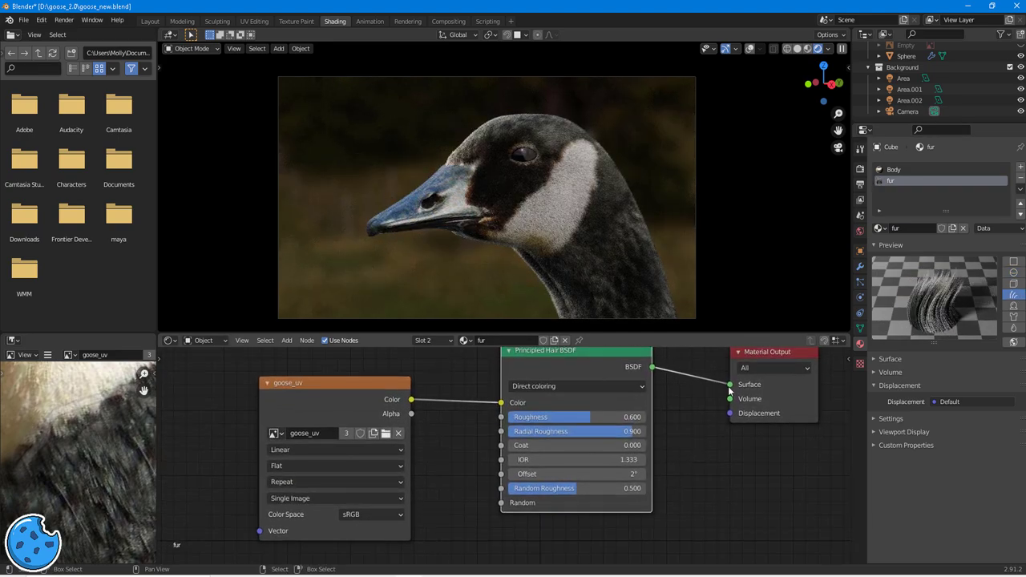
left_click(151, 19)
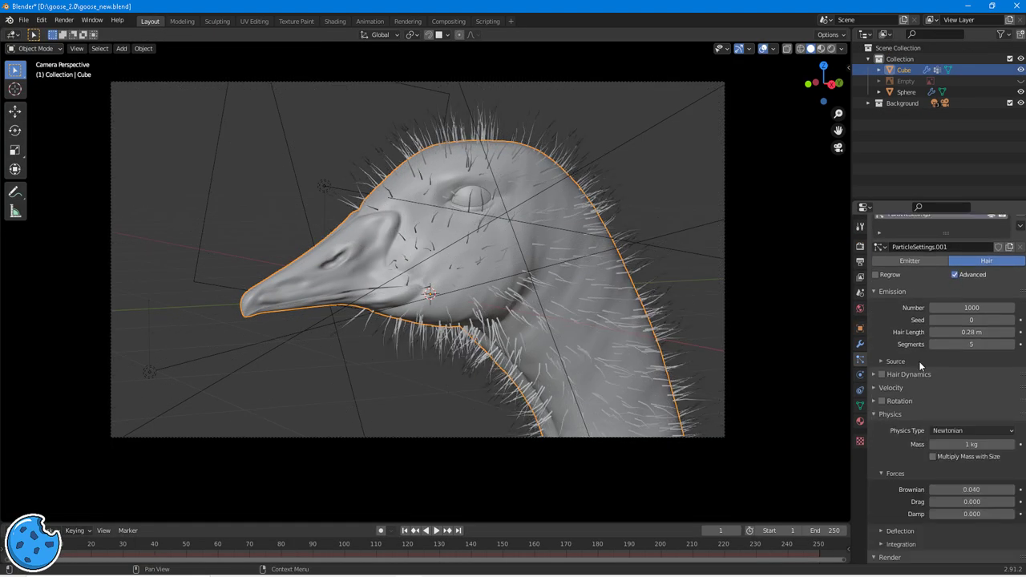
Comb the new hair strands into dense fur over the goose's head and neck.
left_click(891, 292)
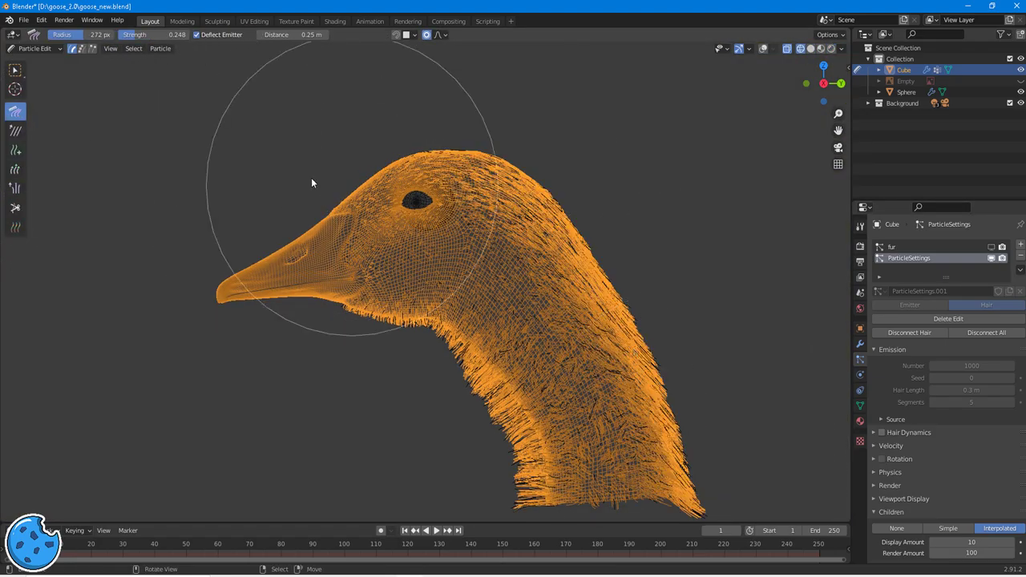
left_click(36, 48)
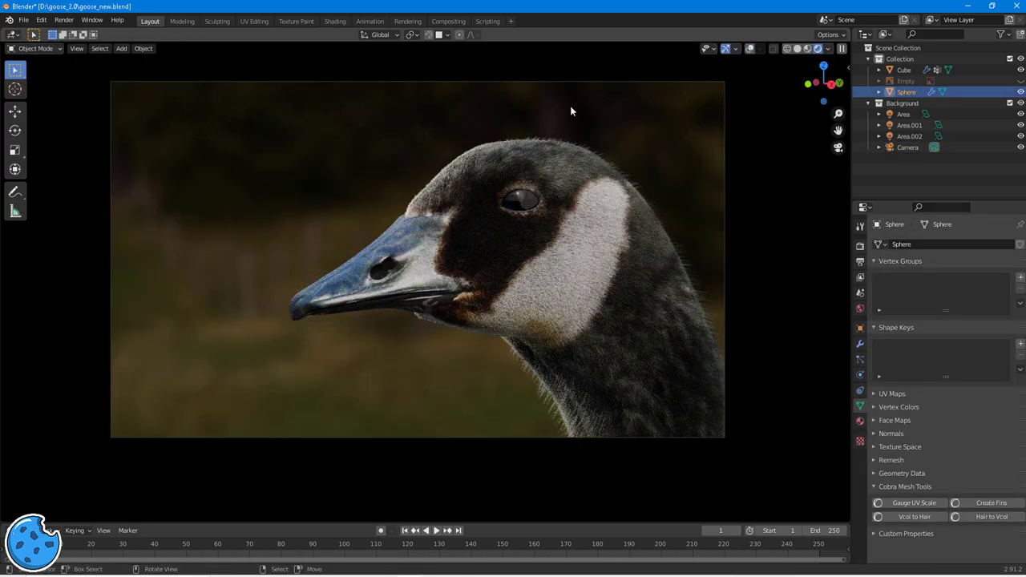
Enter a new value in the Eyes Principled BSDF shader before building the compositing nodes.
left_click(333, 20)
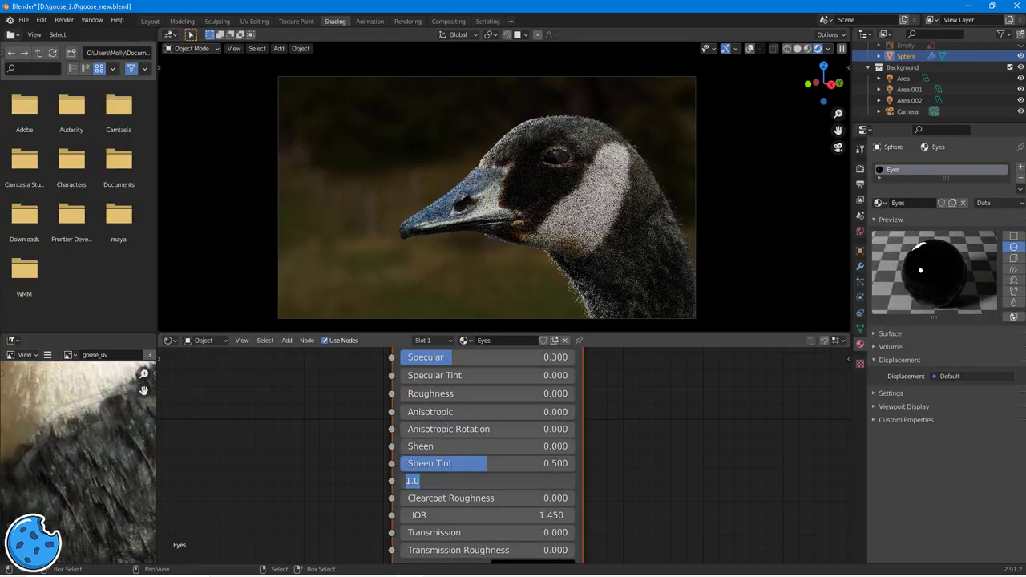
left_click(150, 20)
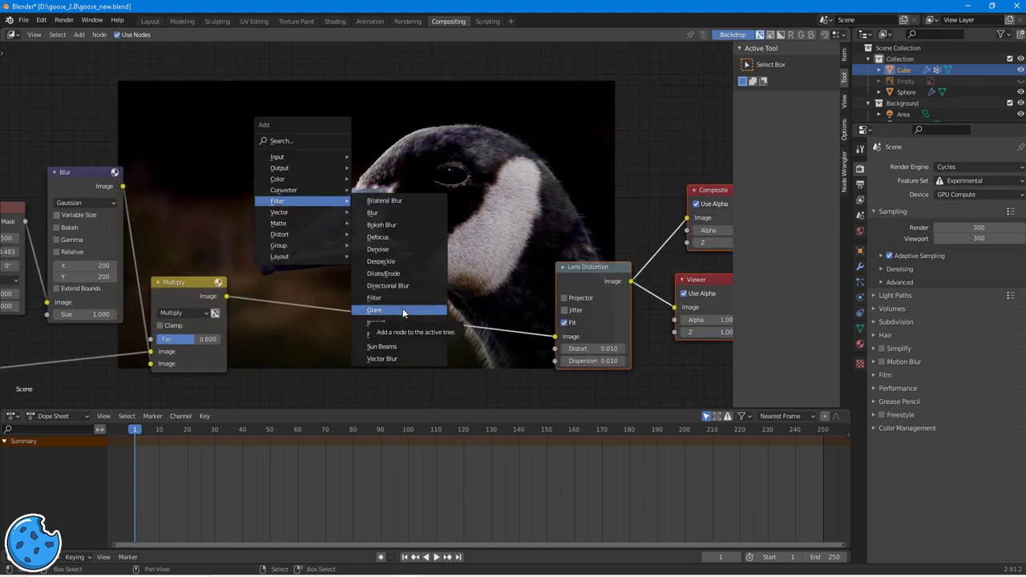
Add a Glare filter to the composite and render the final frame with F12.
left_click(374, 311)
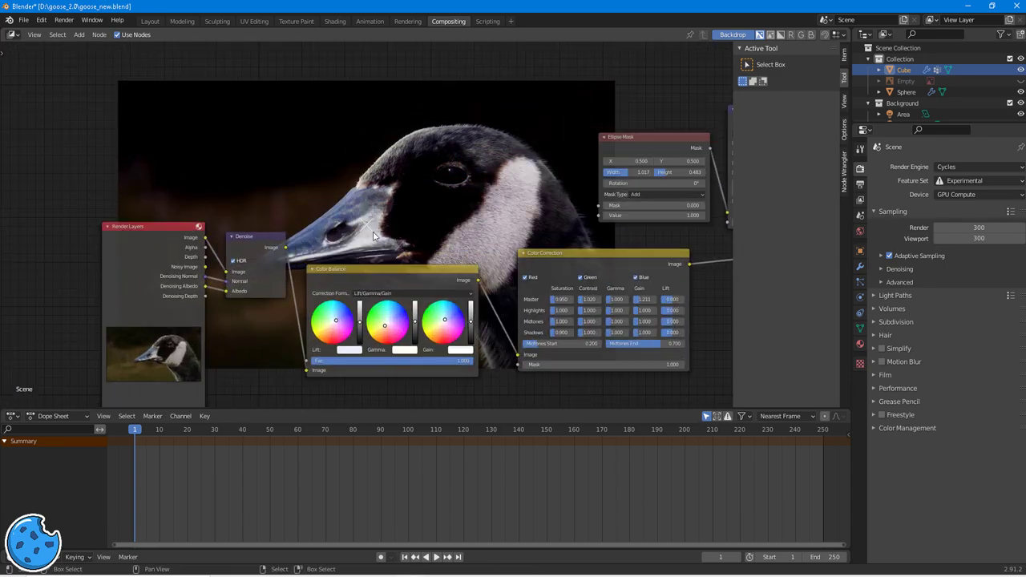
left_click(151, 21)
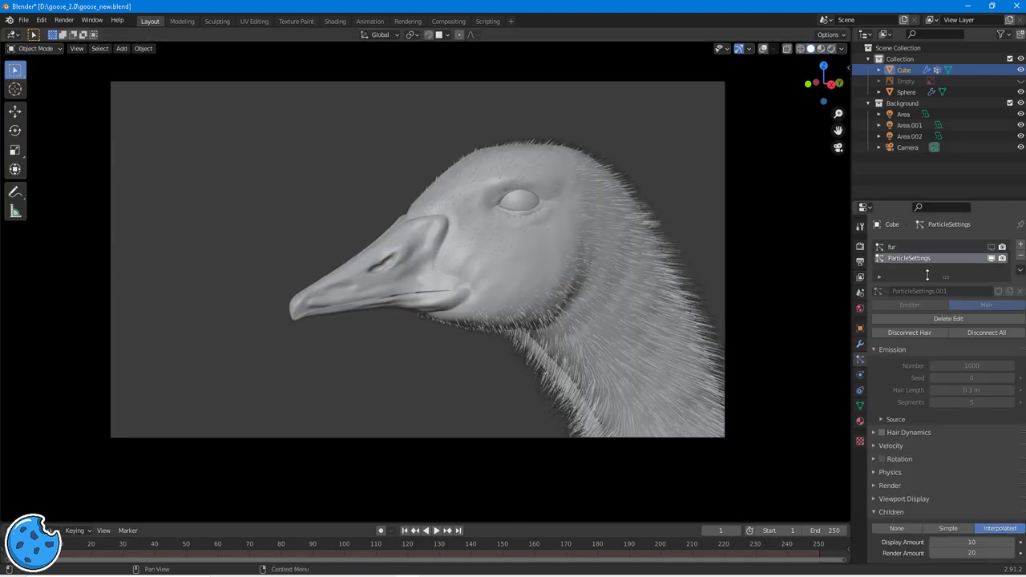
scroll("down", 3)
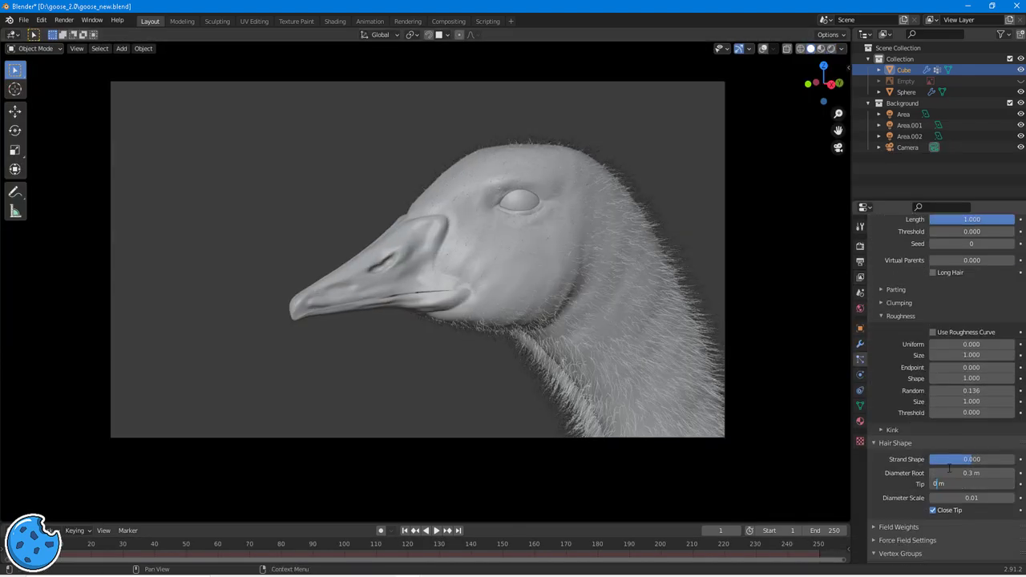
key("F12")
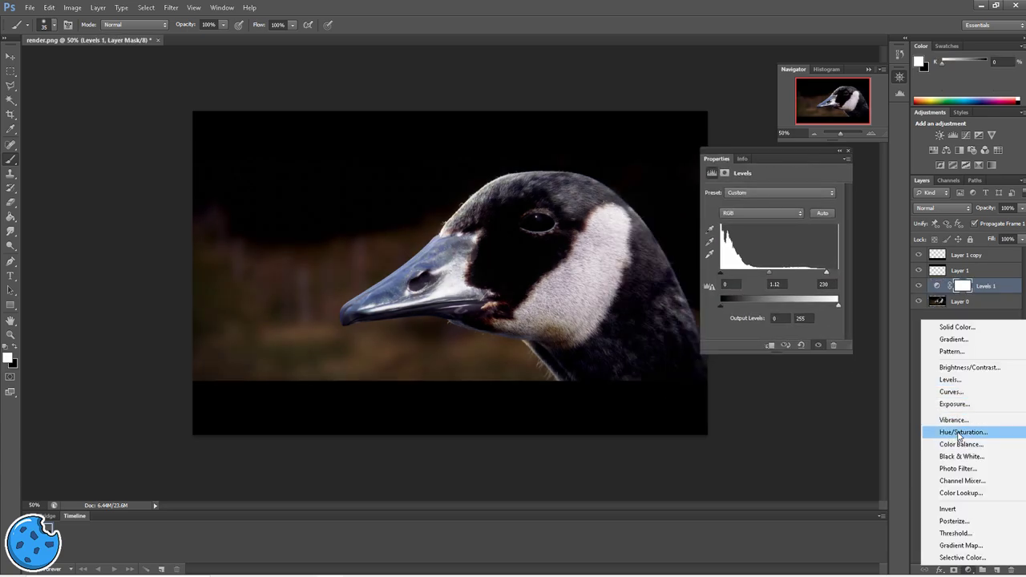
Add a Hue/Saturation adjustment layer over the letterboxed goose image.
left_click(963, 433)
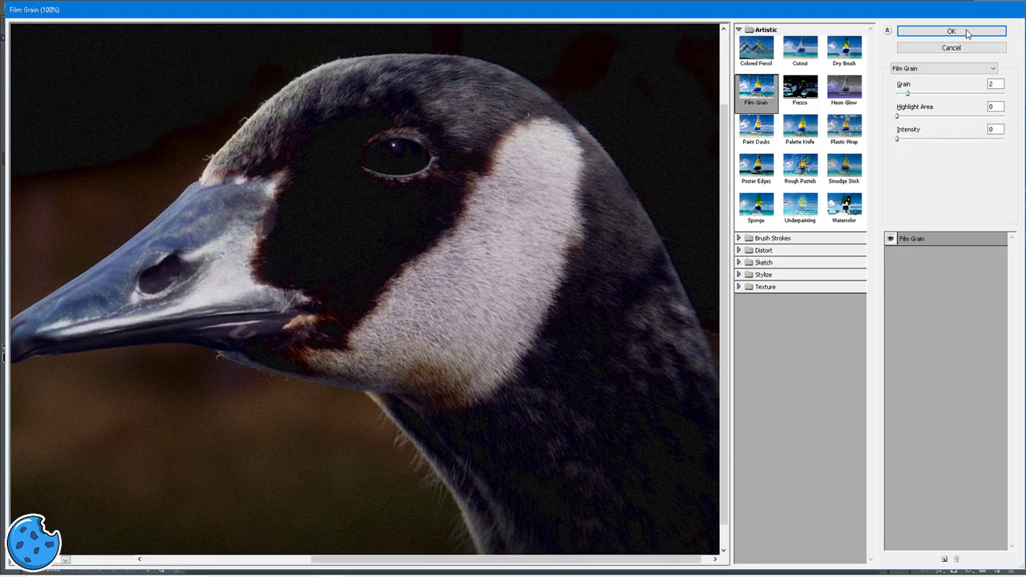
Apply Film Grain and Add Noise to the image, then choose a typeface for the BlueBiscuitsStudios title.
left_click(953, 32)
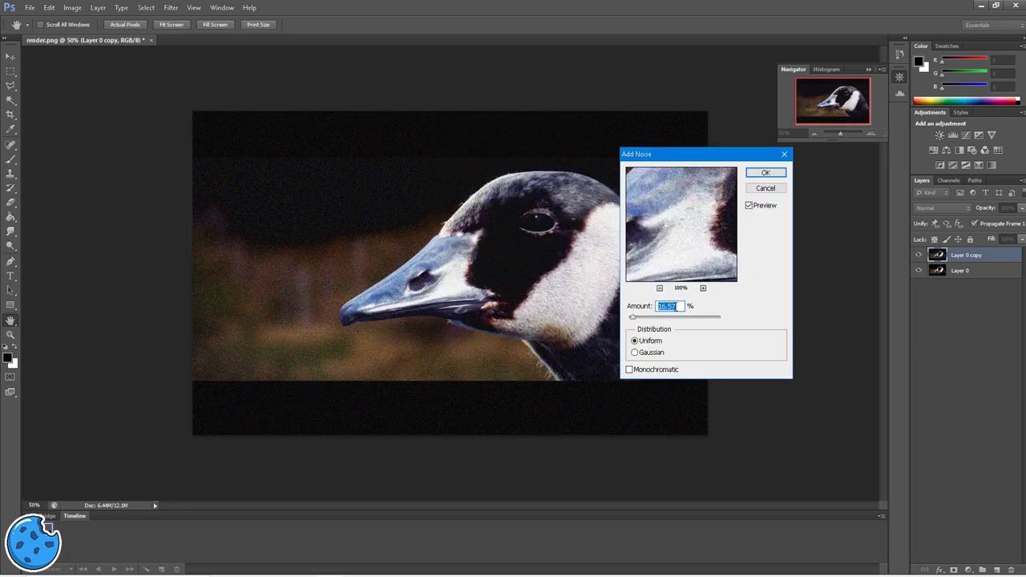
left_click(765, 174)
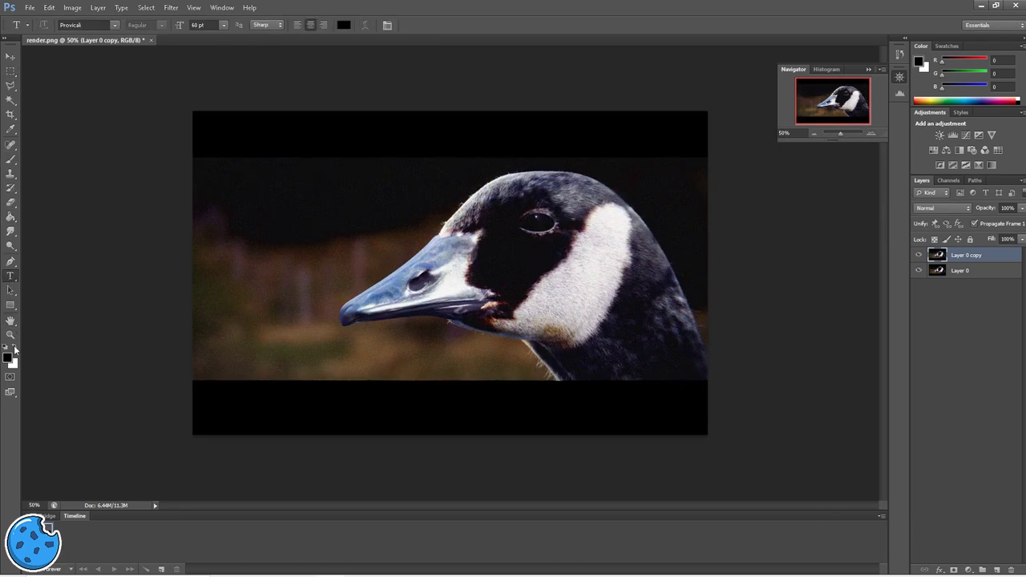
left_click(116, 26)
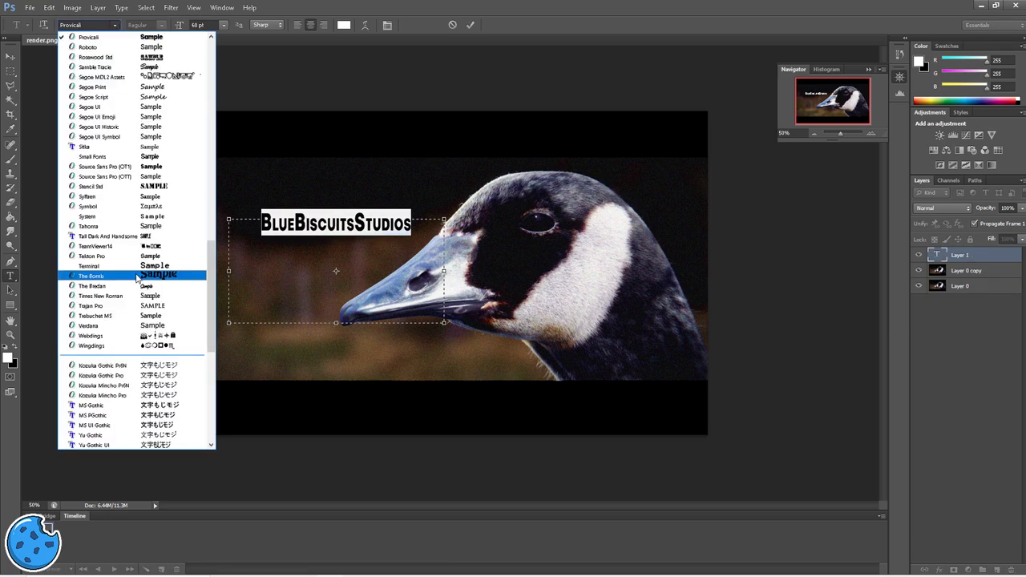